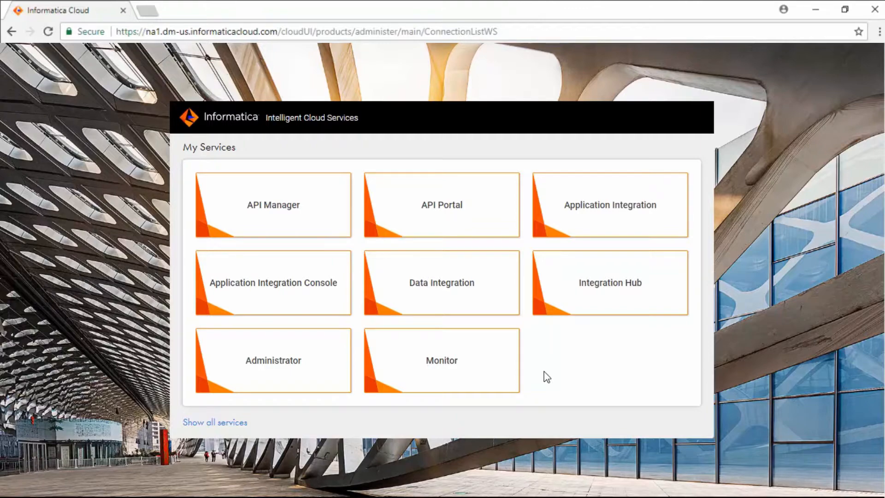
mouse_move(237, 388)
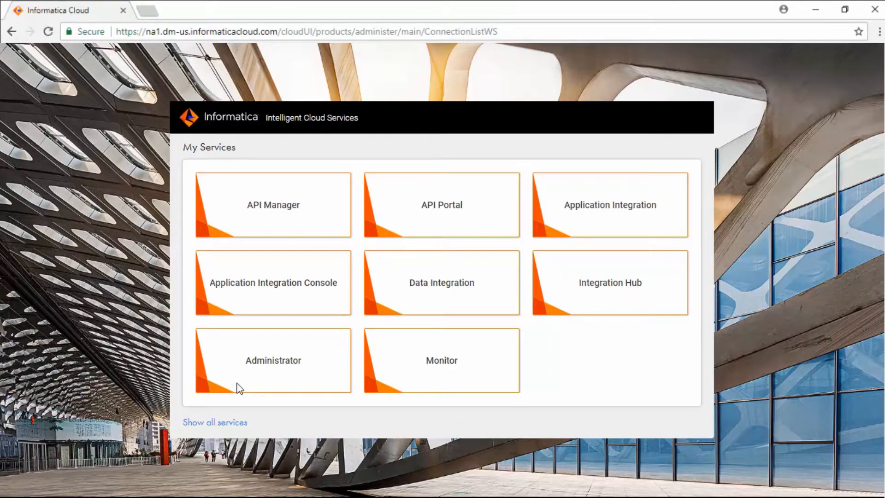
Open the Administrator service for the Informatica Success Academy organization
left_click(273, 360)
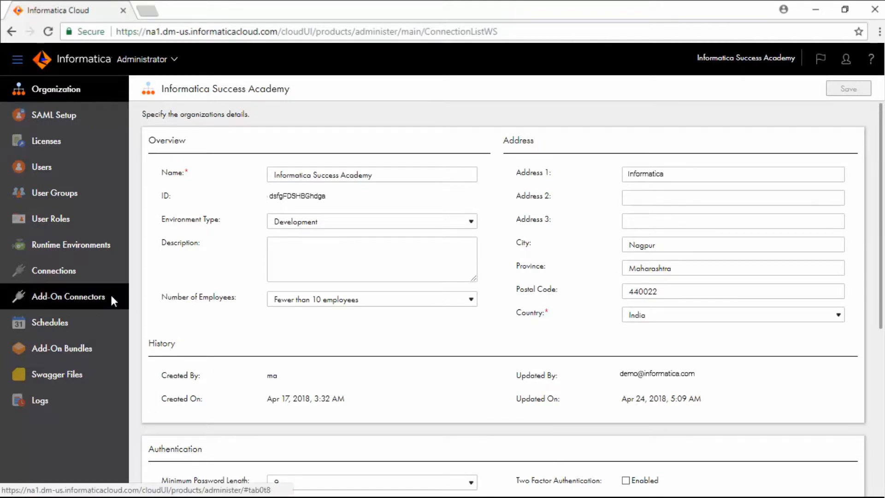
Review the Microsoft Excel add-on connector, then go to the Connections list
left_click(68, 297)
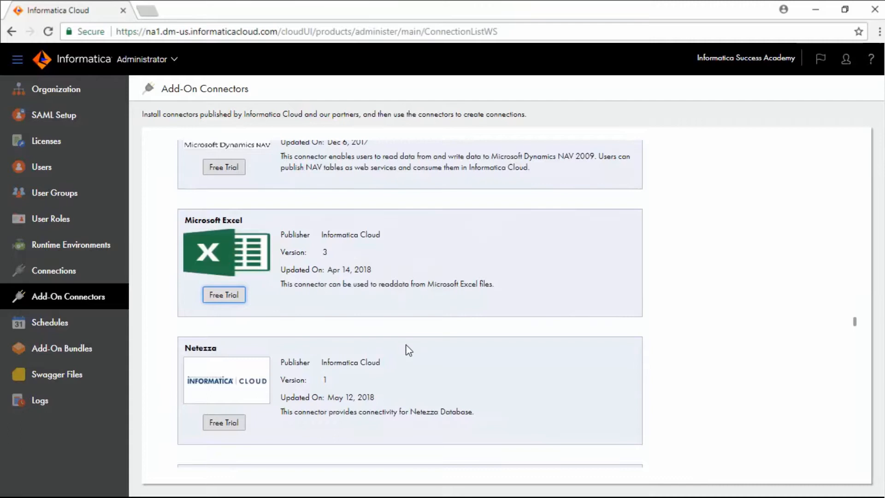
left_click(223, 295)
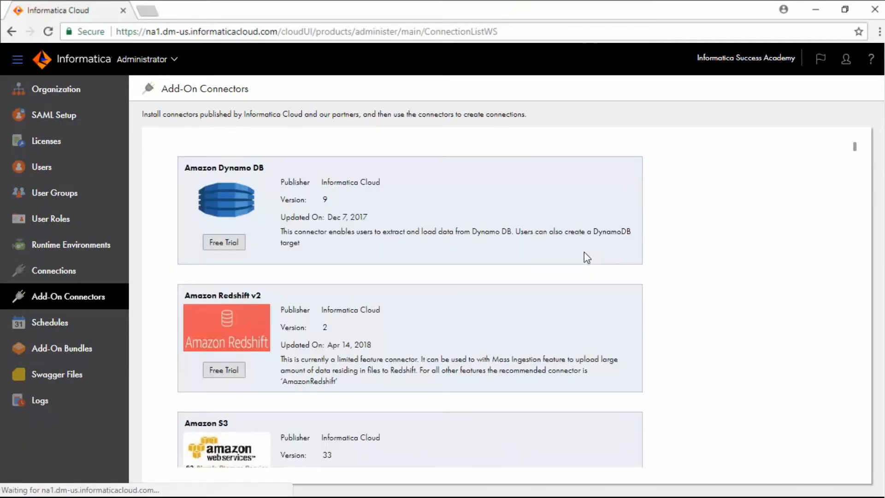
left_click(54, 271)
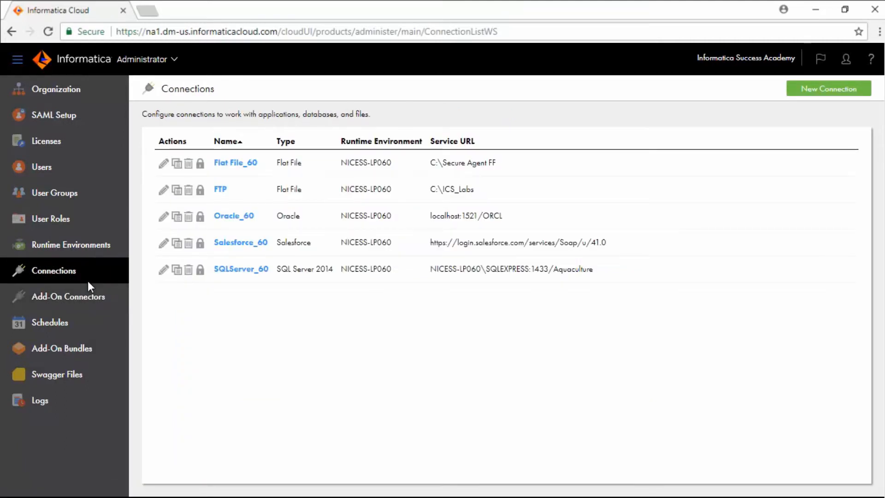
mouse_move(851, 102)
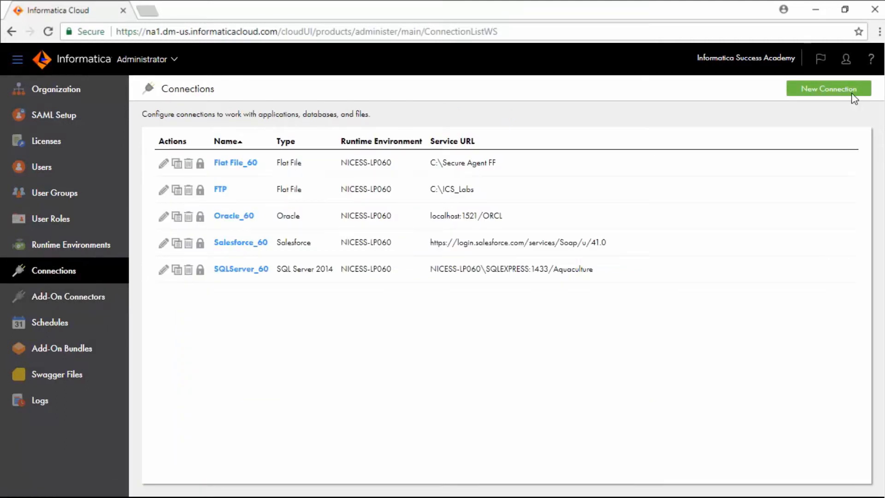
Create and save a Microsoft Excel connection 'Demo_Excel' on runtime NICESS-LP060
left_click(827, 88)
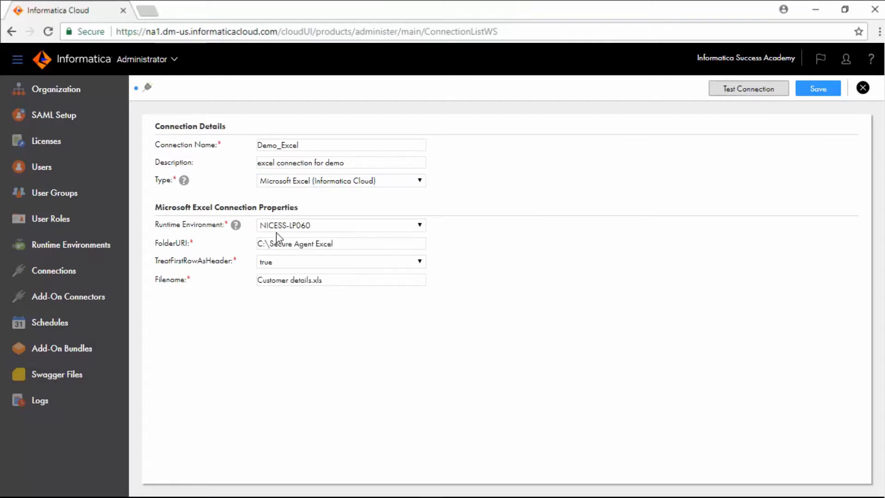
mouse_move(238, 282)
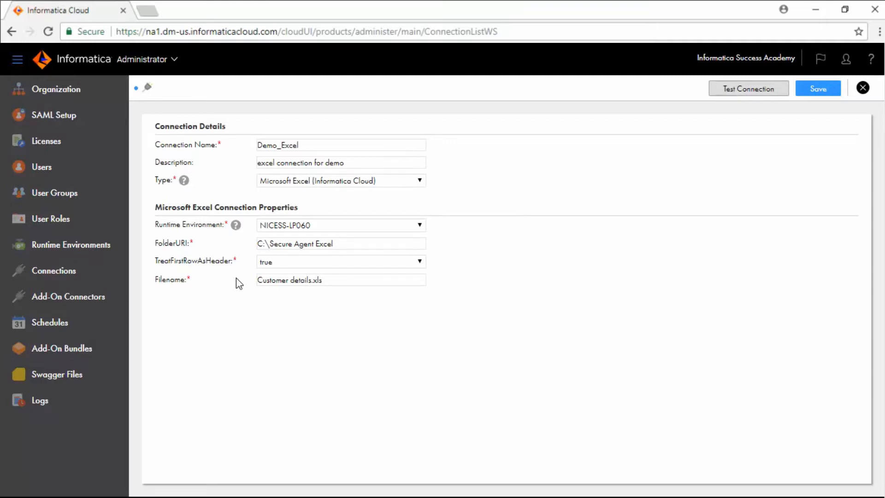
left_click(861, 89)
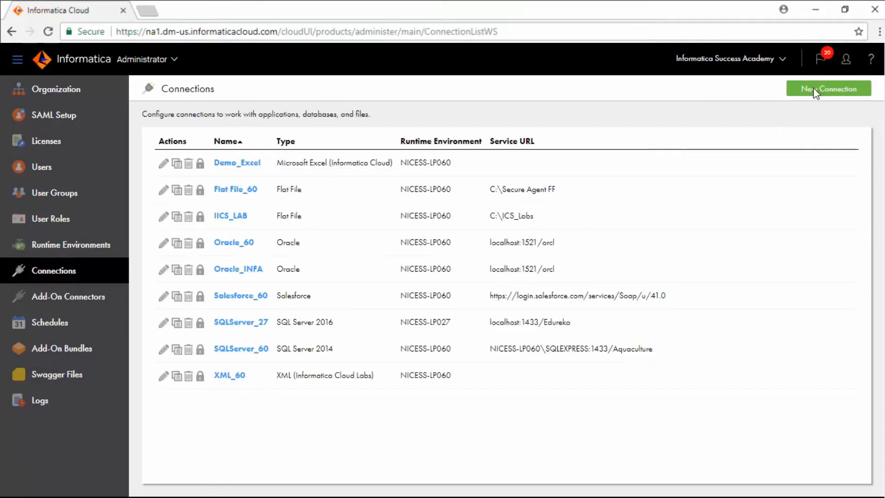
mouse_move(200, 169)
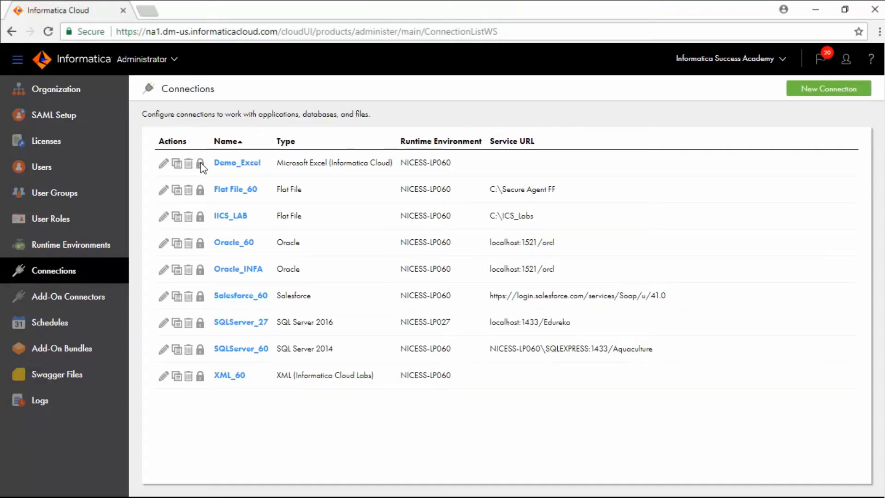
left_click(199, 164)
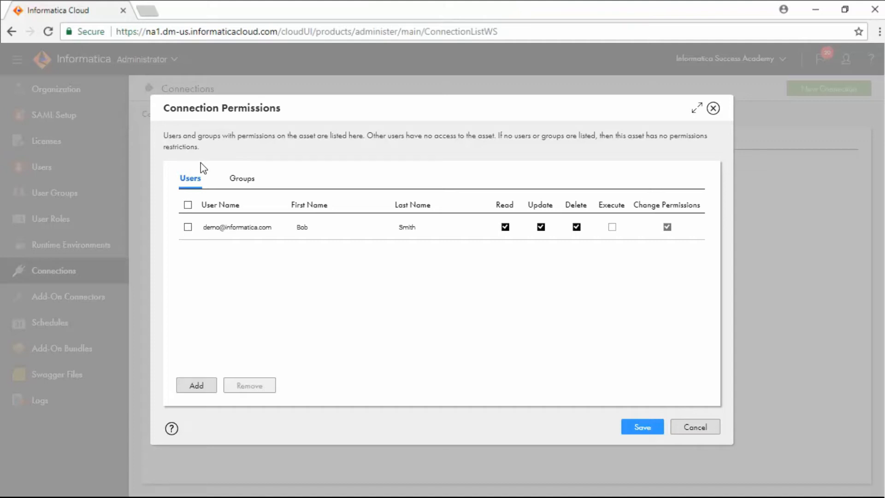
left_click(695, 426)
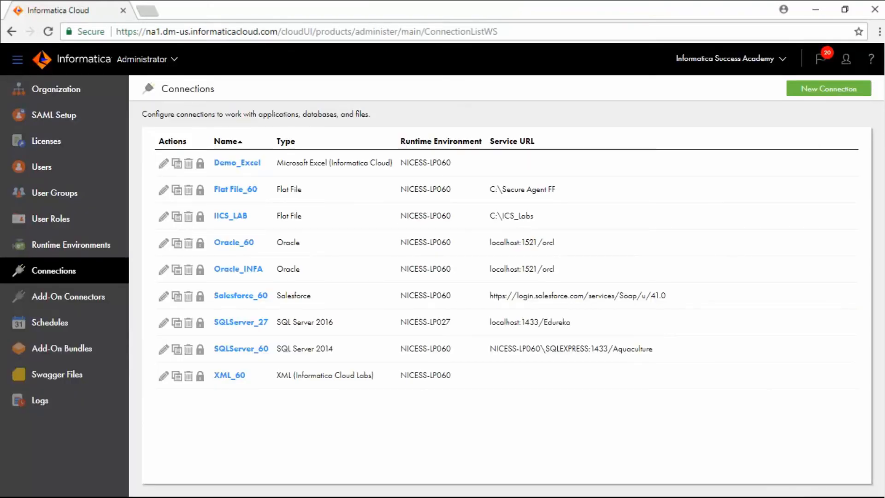